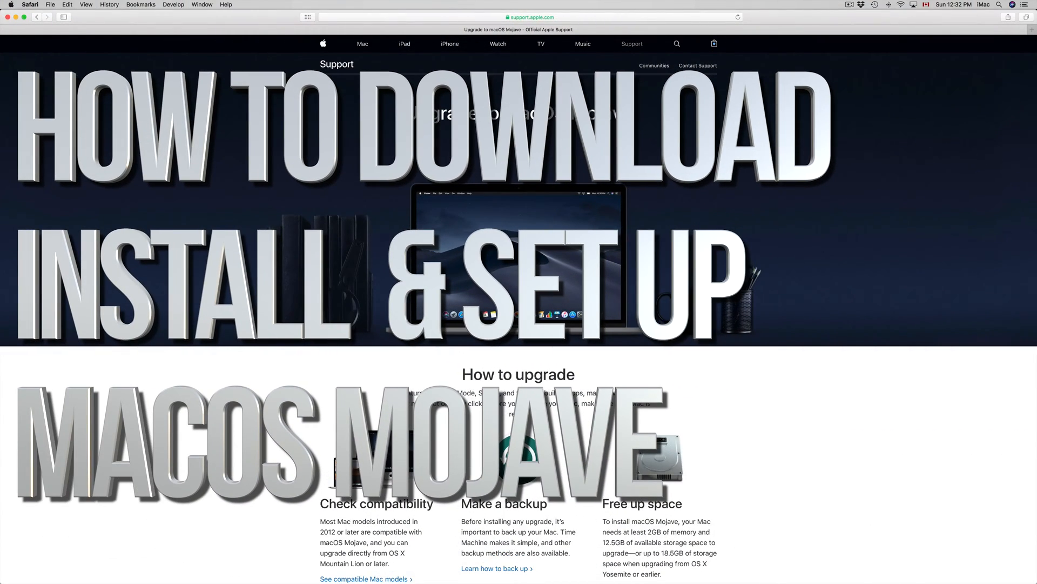
# Step: Open Time Machine backup settings from System Preferences to review backups
pyautogui.scroll(-3)
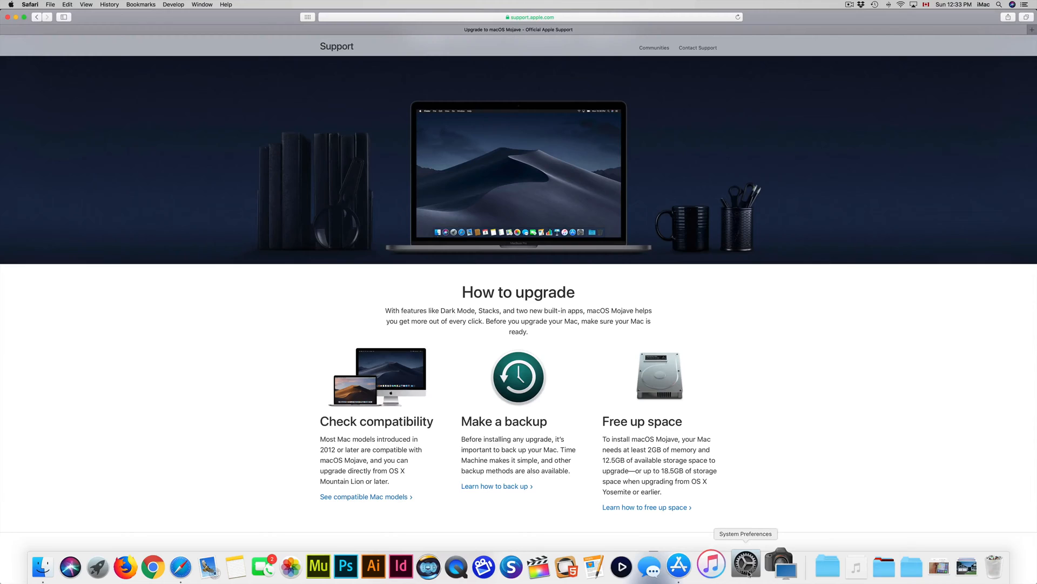
pyautogui.click(746, 565)
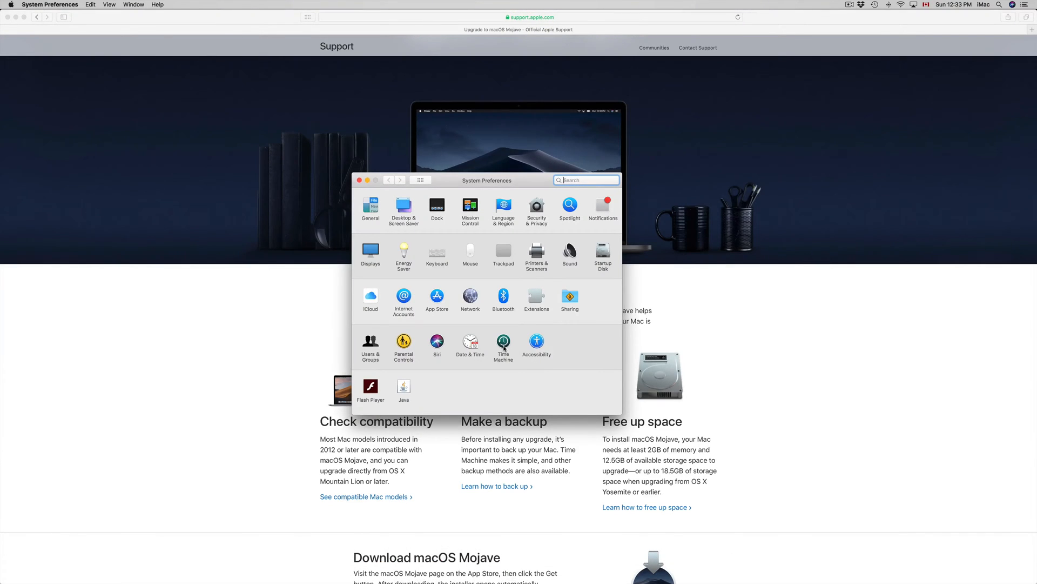
pyautogui.click(503, 342)
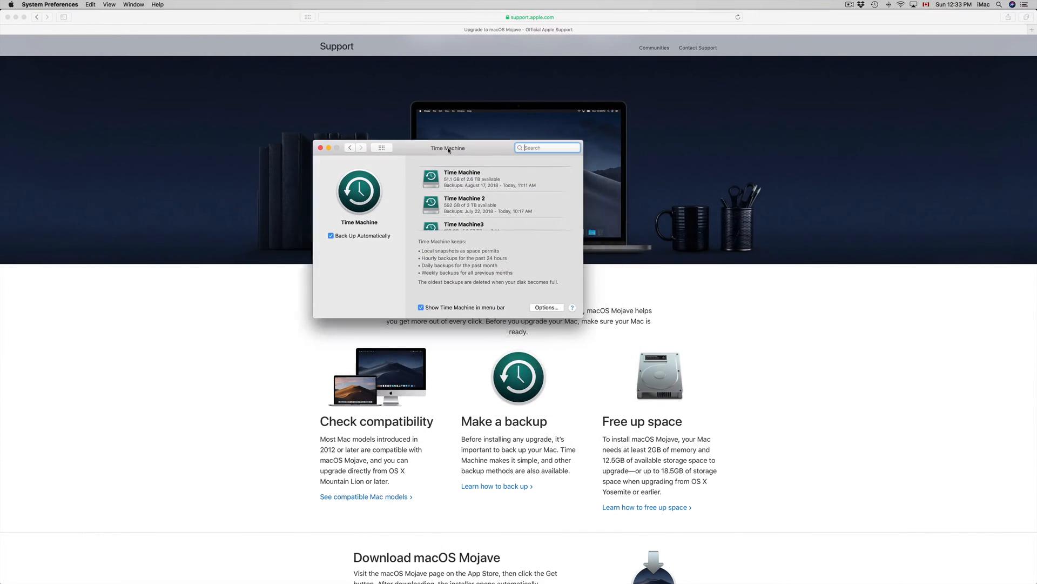
pyautogui.moveTo(448, 148); pyautogui.dragTo(442, 144)
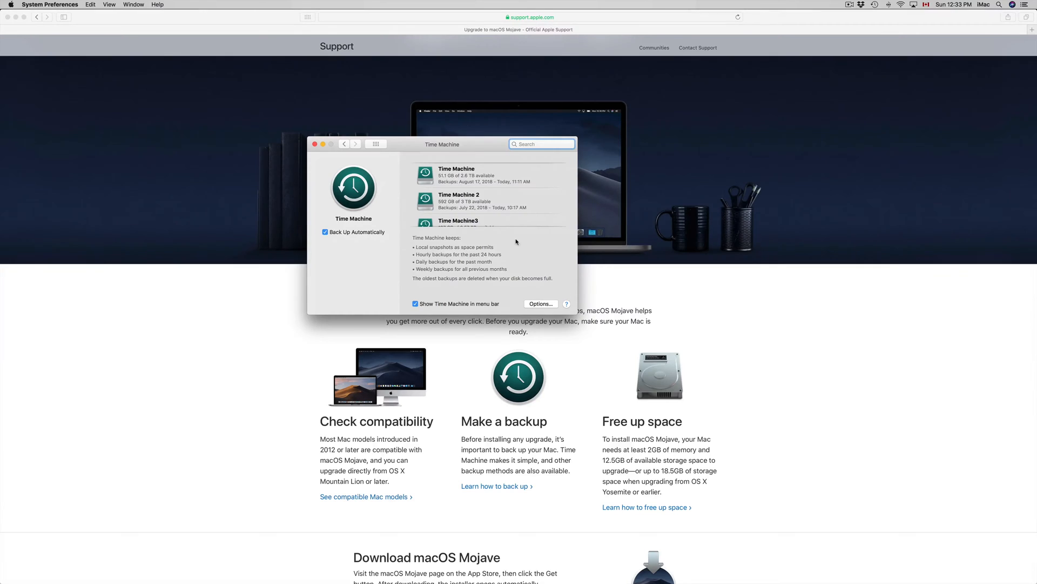
pyautogui.scroll(-3)
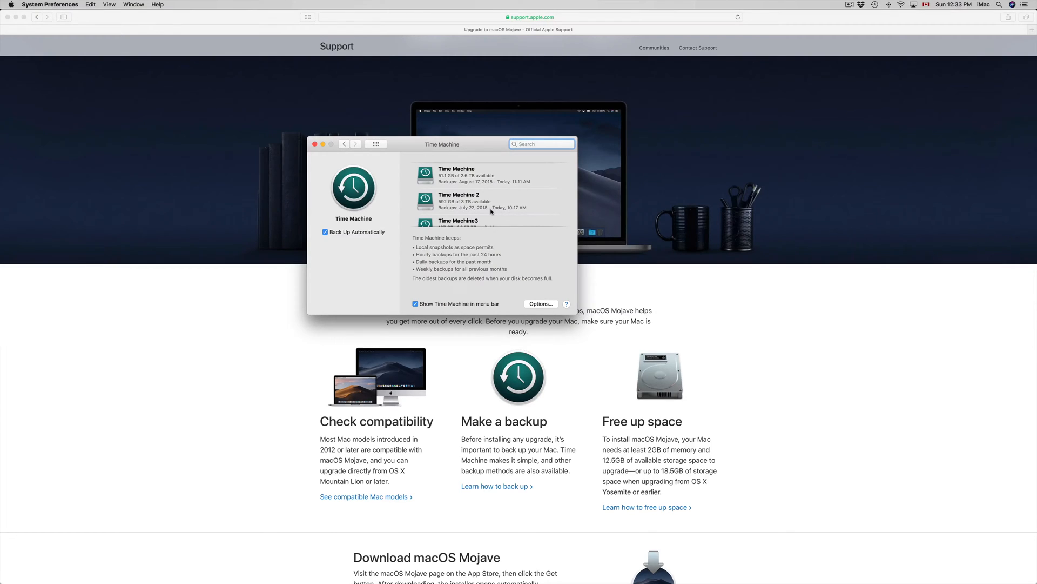
# Step: Close Time Machine and scroll to the storage requirements and Download macOS Mojave section
pyautogui.click(542, 143)
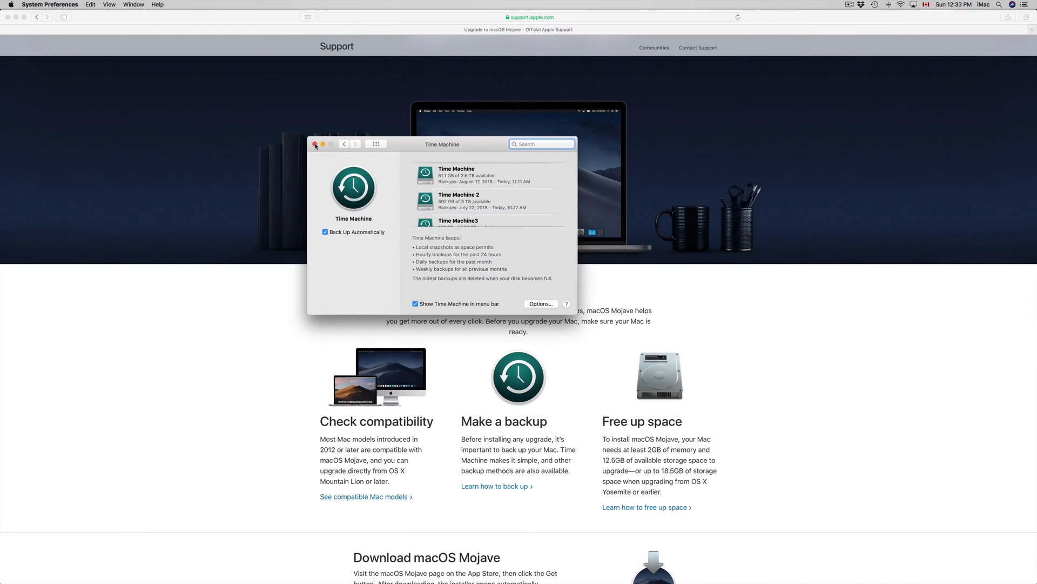
pyautogui.click(316, 145)
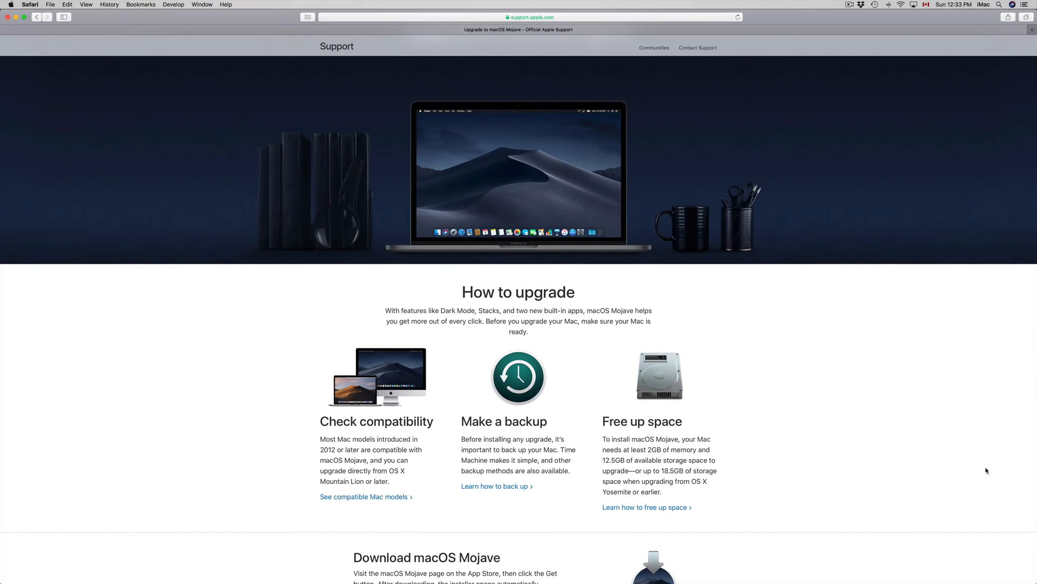
pyautogui.scroll(-3)
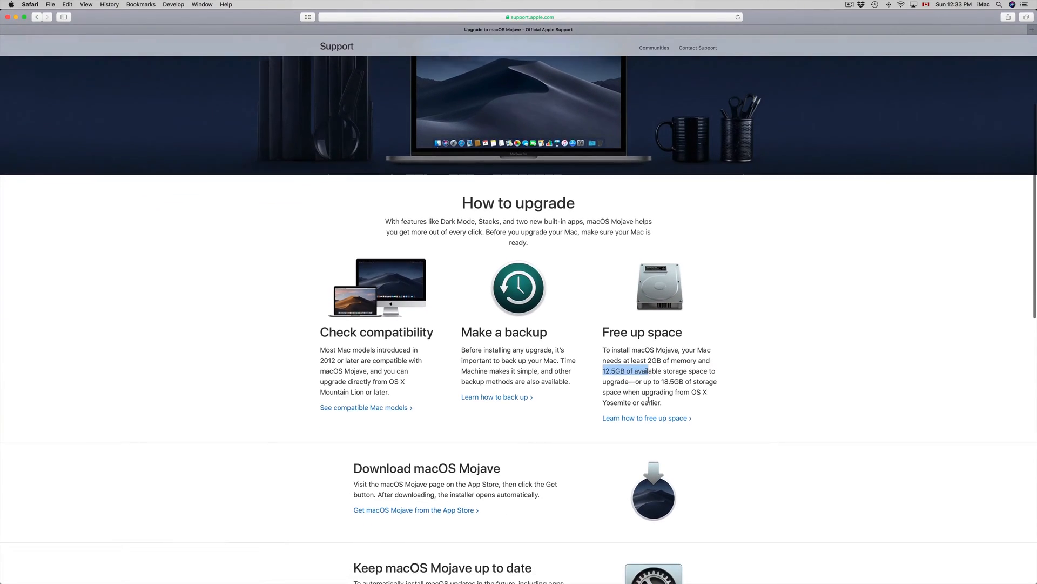
pyautogui.scroll(-3)
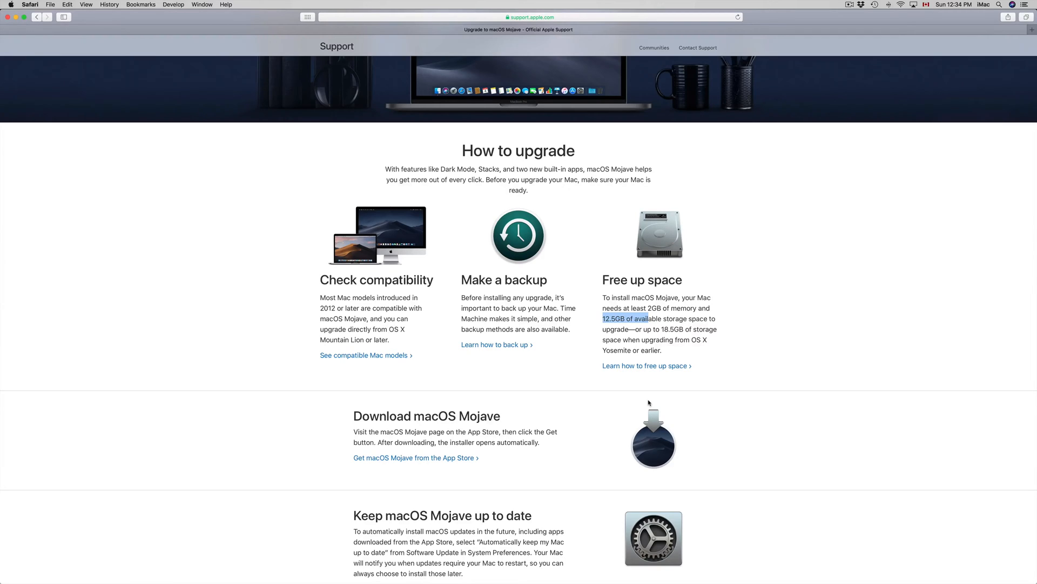
pyautogui.moveTo(693, 399)
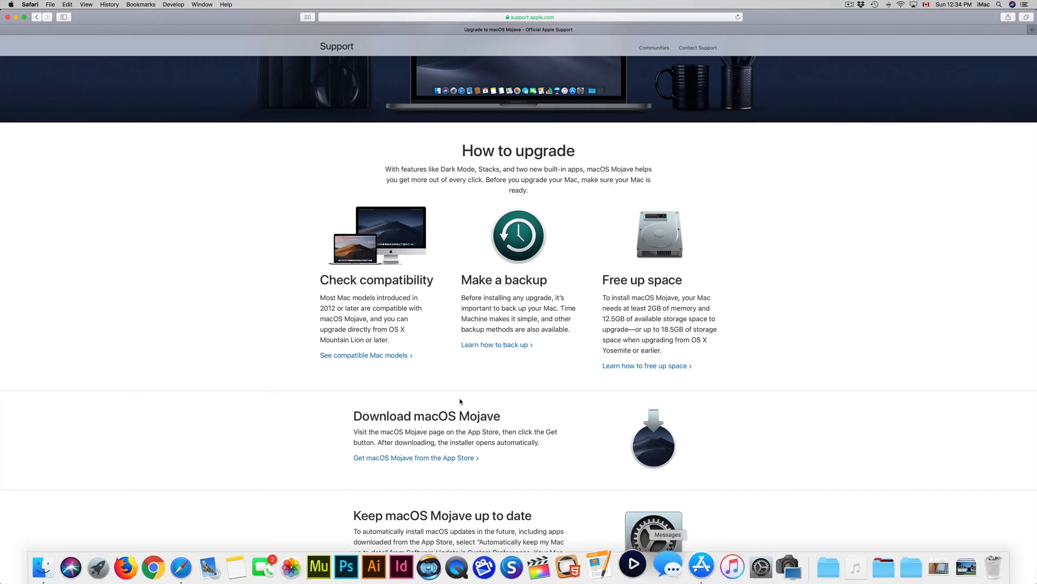
# Step: Launch the App Store from the Apple menu, landing on the macOS Mojave page
pyautogui.click(11, 5)
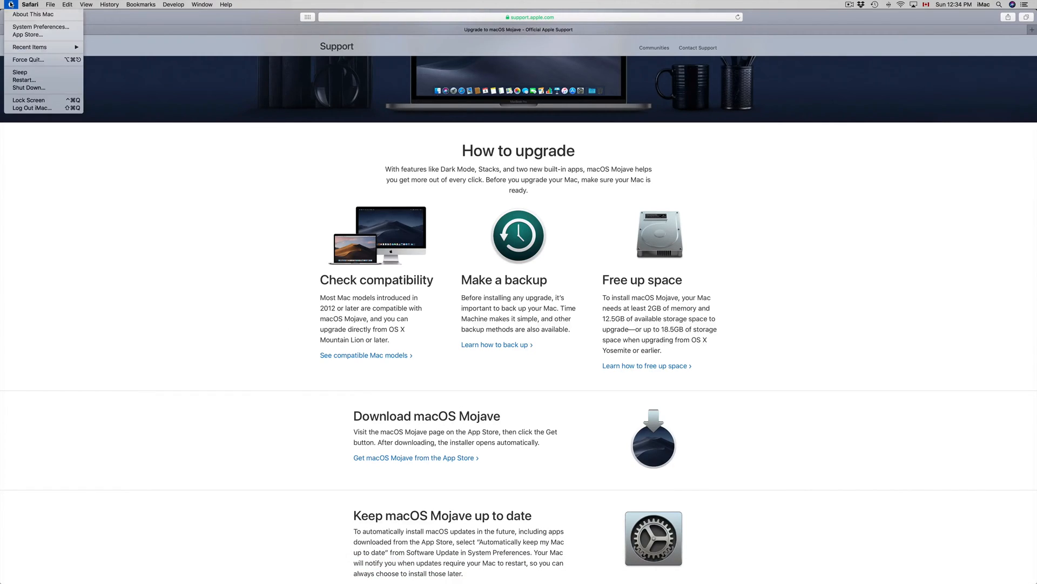
pyautogui.moveTo(41, 26)
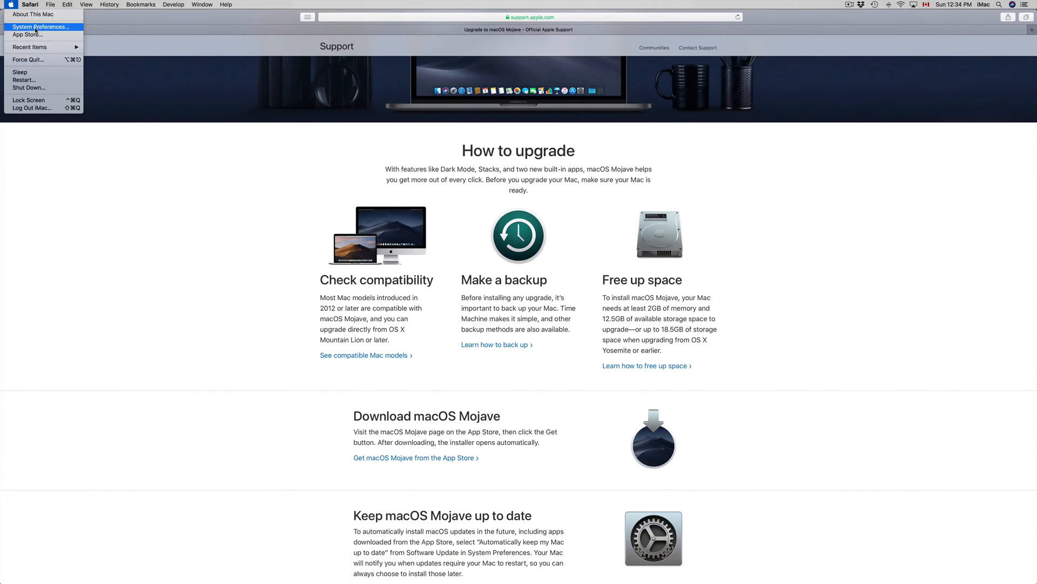
pyautogui.moveTo(27, 35)
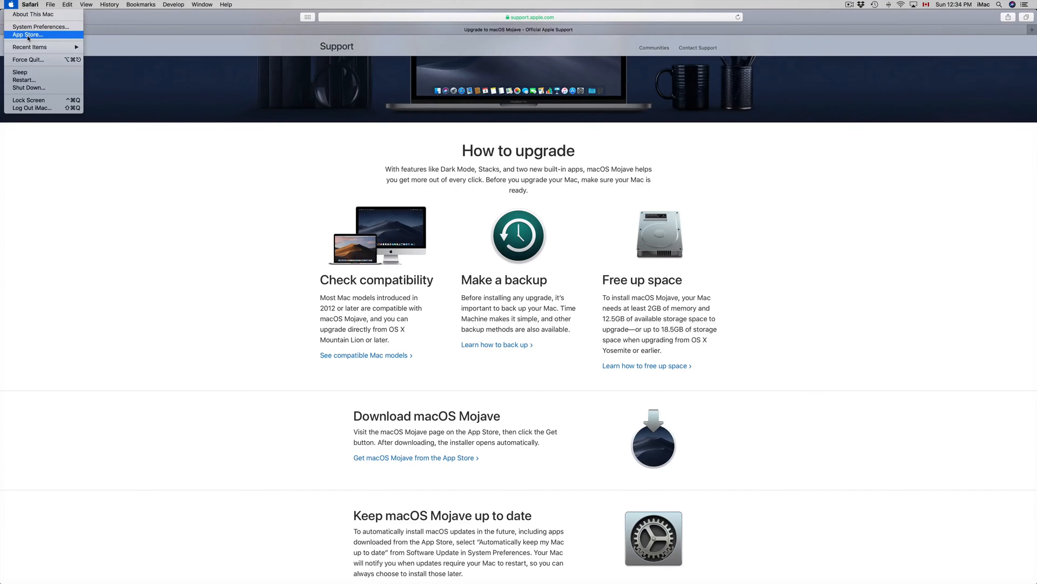
pyautogui.click(27, 34)
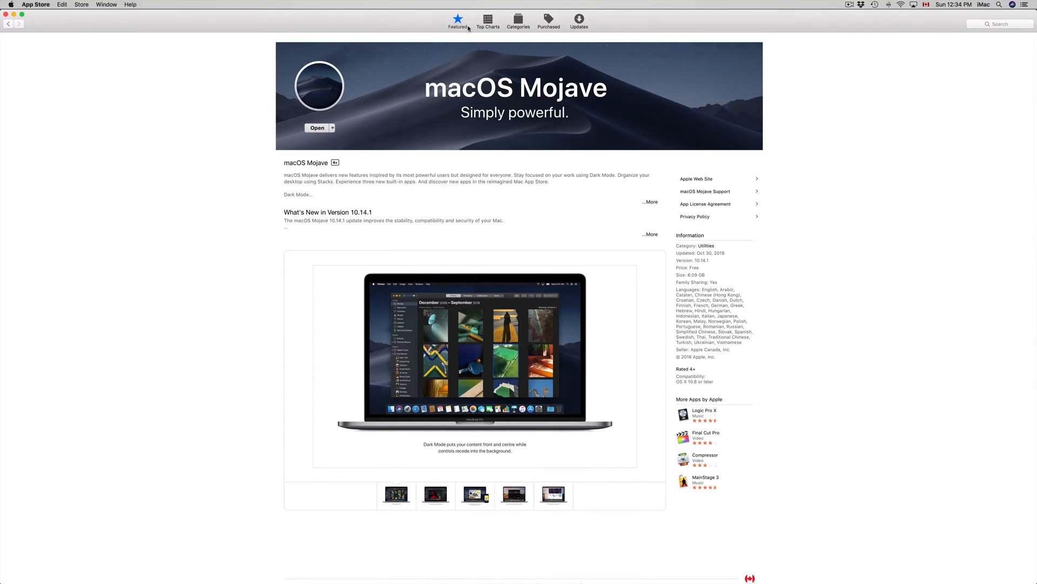
# Step: Search the App Store for 'macos mojave' and open the macOS Mojave result
pyautogui.click(457, 20)
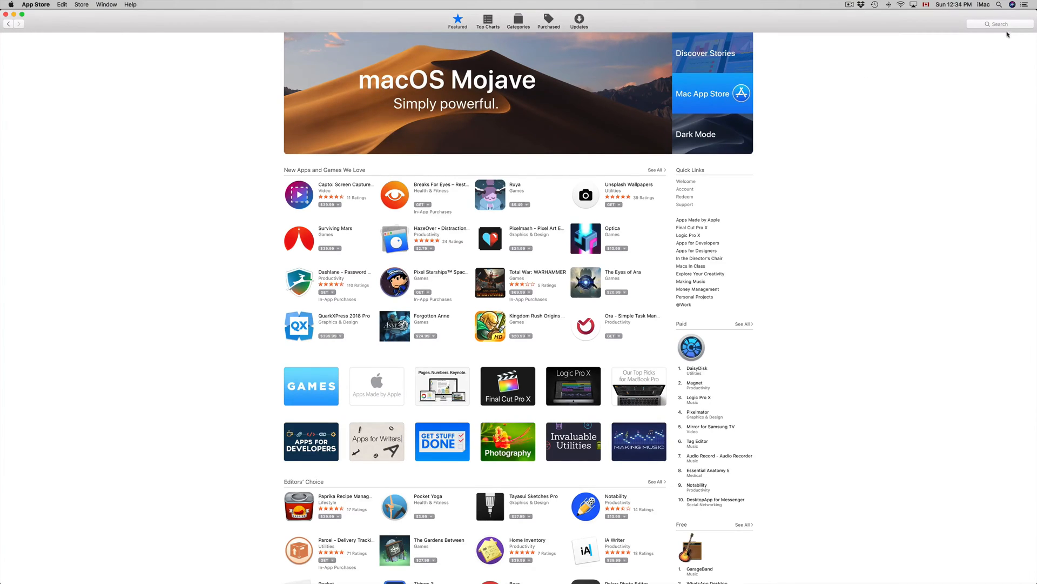
pyautogui.click(999, 25)
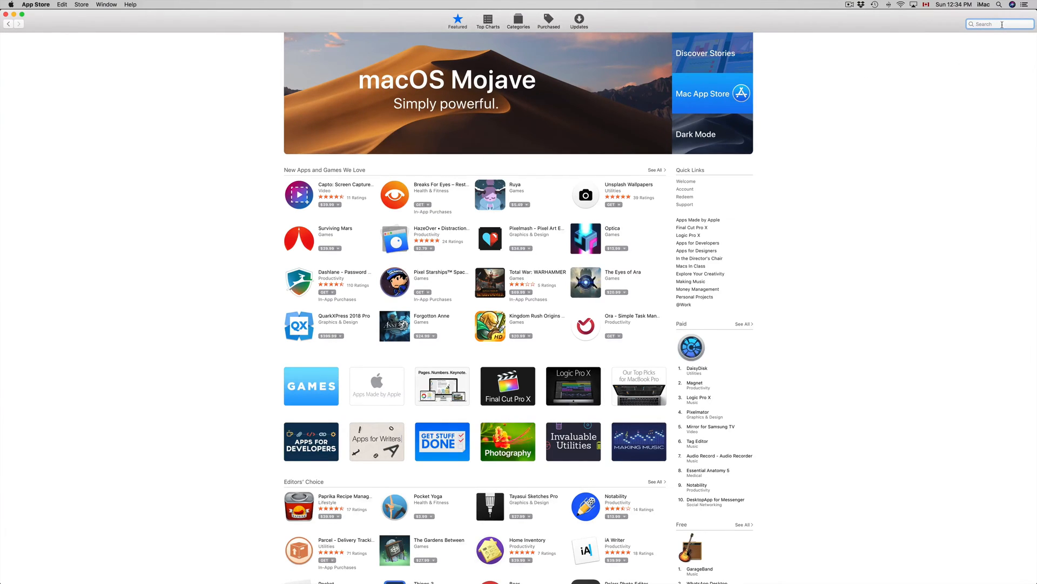
pyautogui.write('mojave')
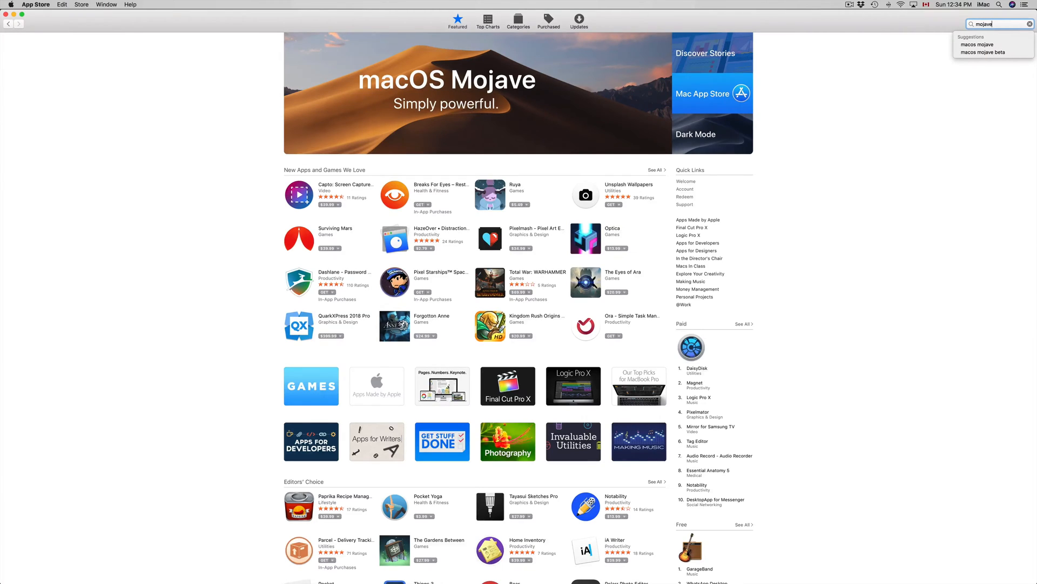
pyautogui.click(978, 44)
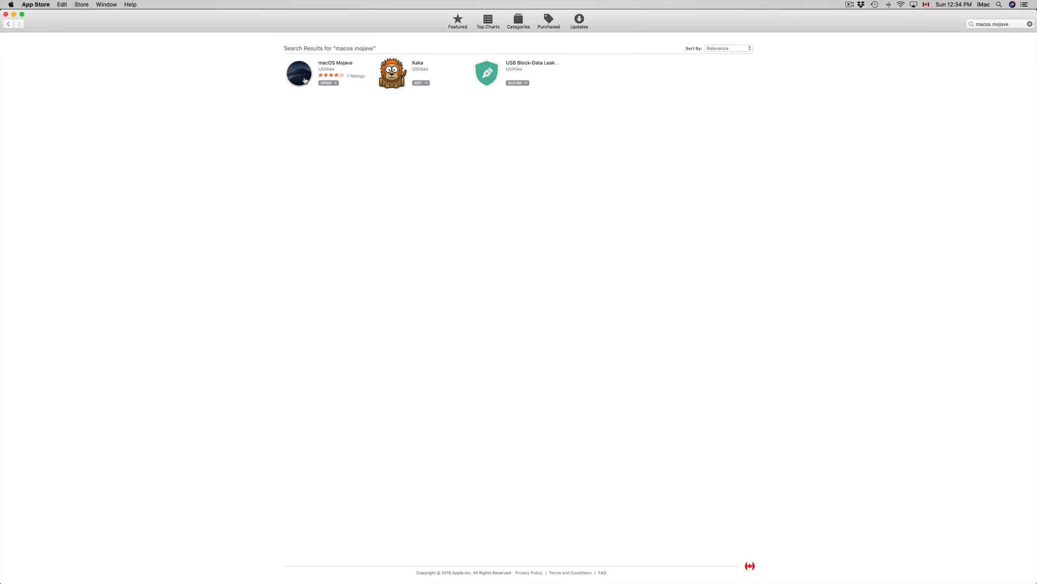
pyautogui.click(298, 73)
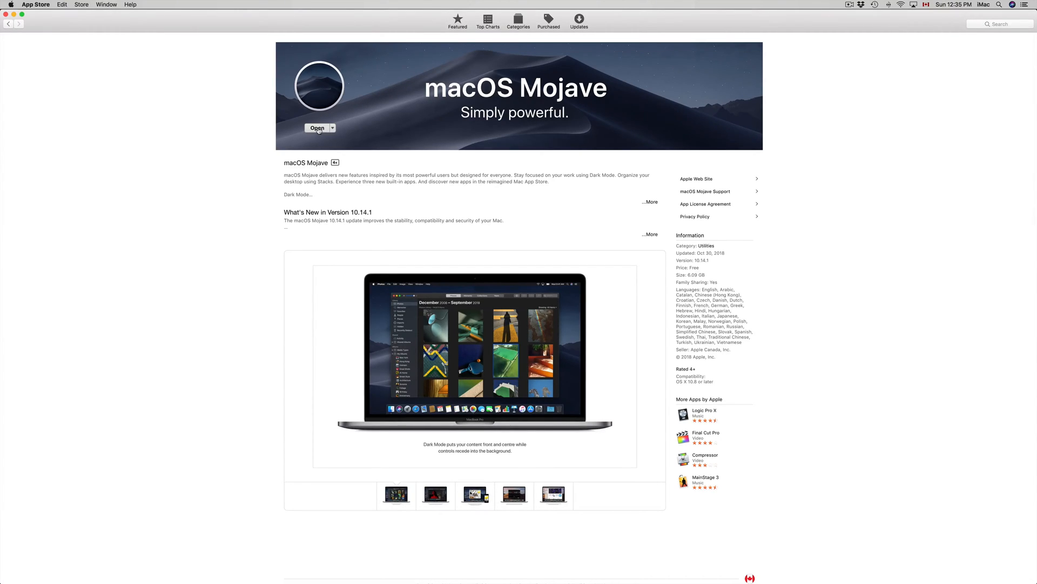
# Step: Open the Mojave installer, continue, and agree to the license in both prompts
pyautogui.click(316, 127)
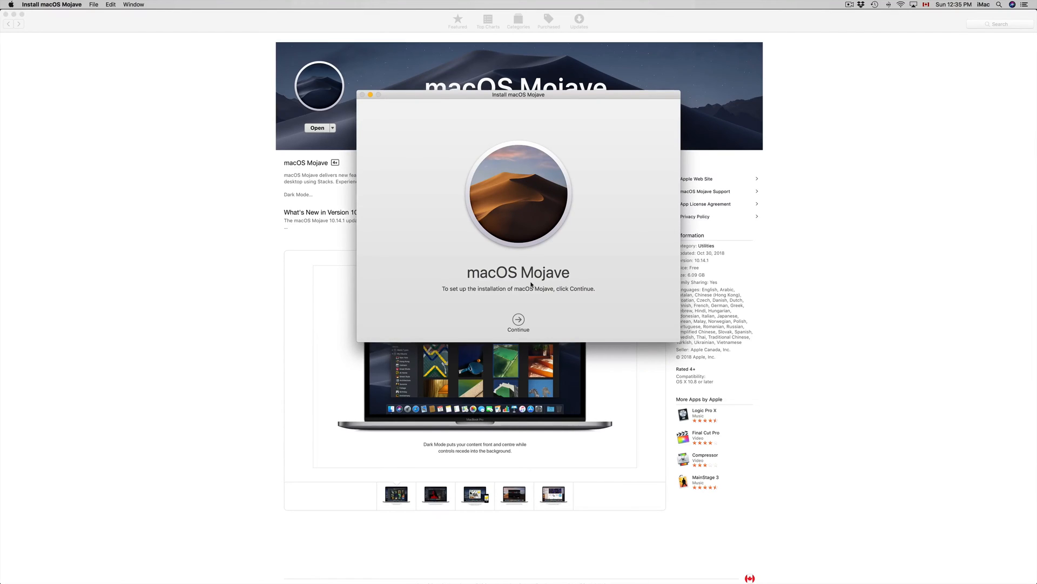
pyautogui.moveTo(546, 312)
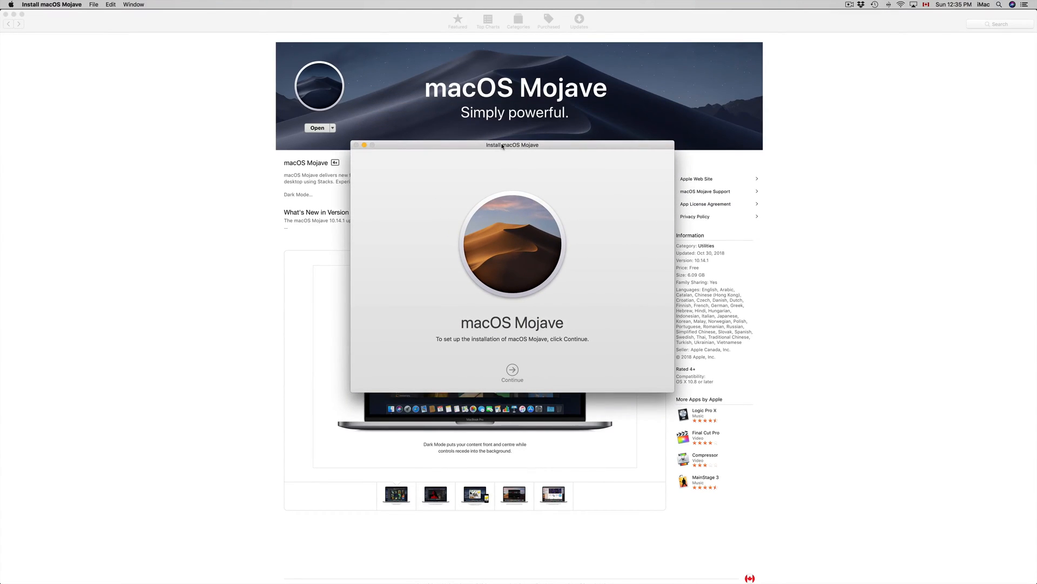
pyautogui.click(512, 370)
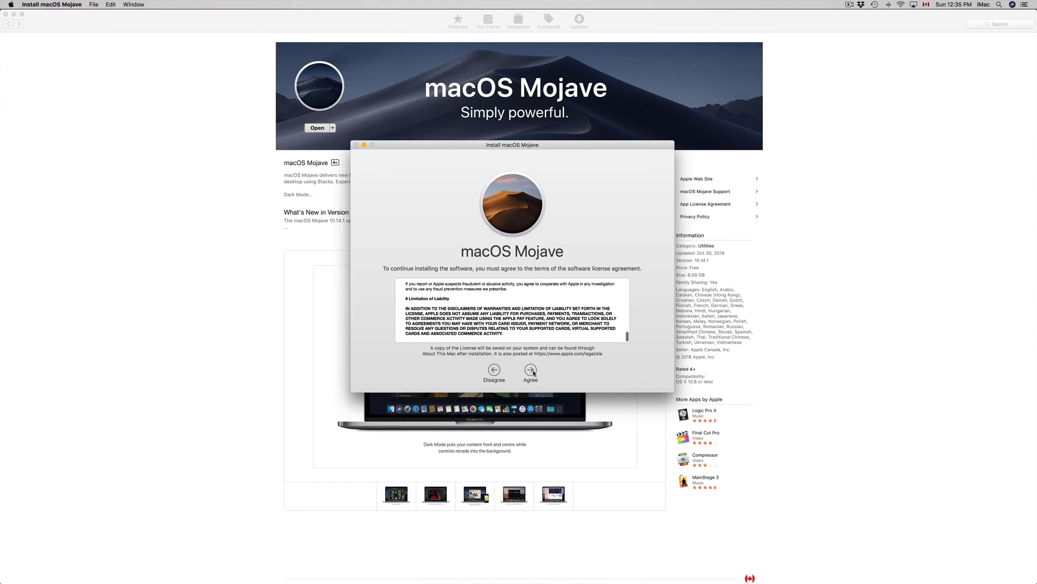
pyautogui.click(530, 373)
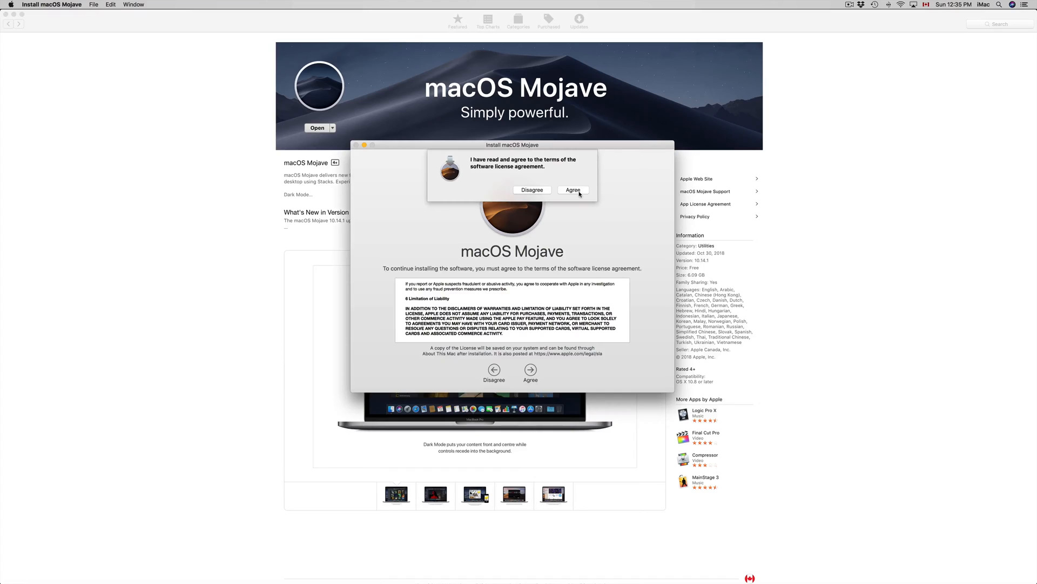
pyautogui.click(573, 189)
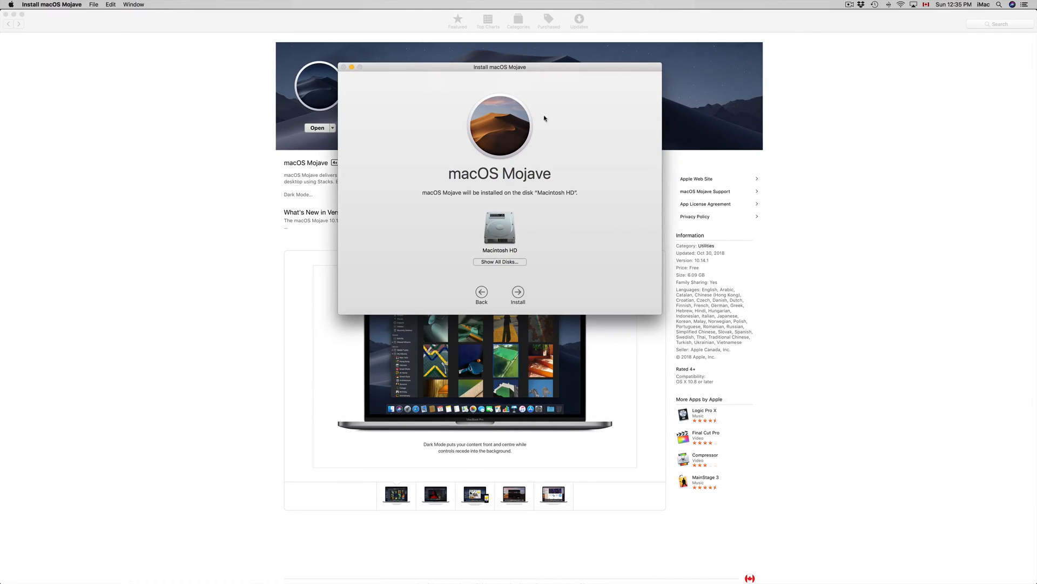
pyautogui.moveTo(517, 237)
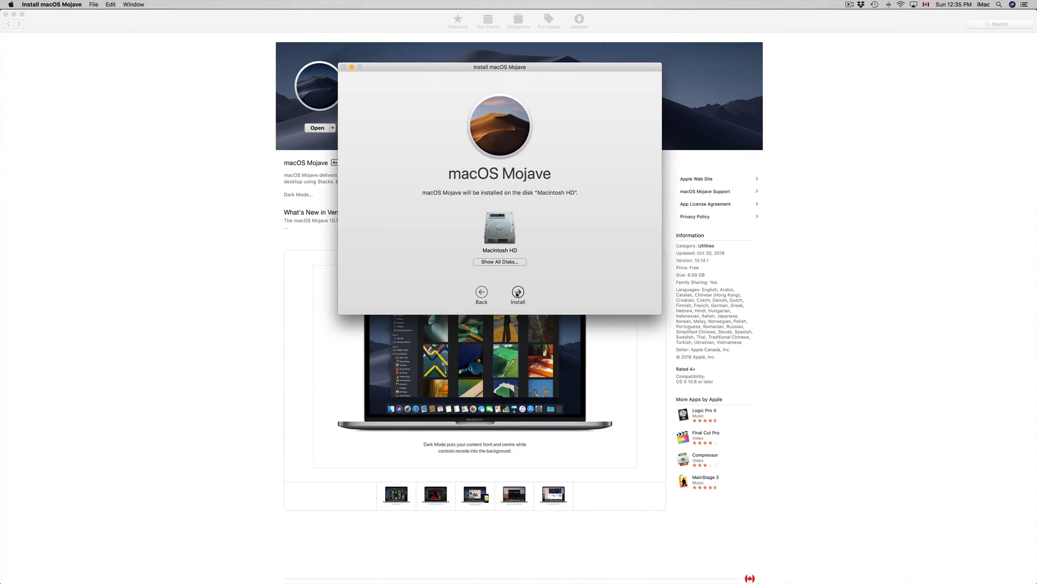
pyautogui.moveTo(585, 222)
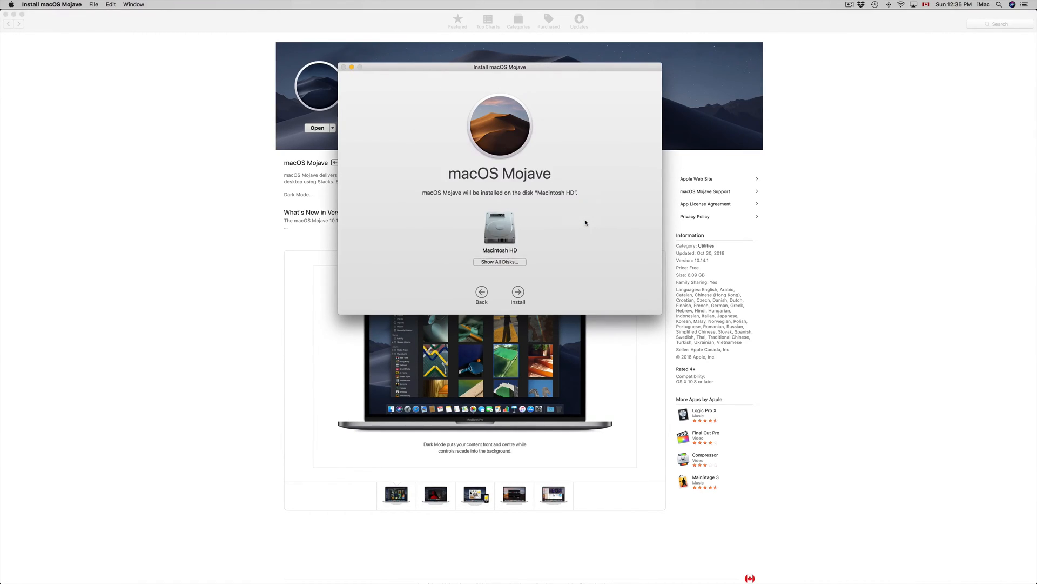
# Step: Start installing macOS Mojave on Macintosh HD
pyautogui.click(518, 293)
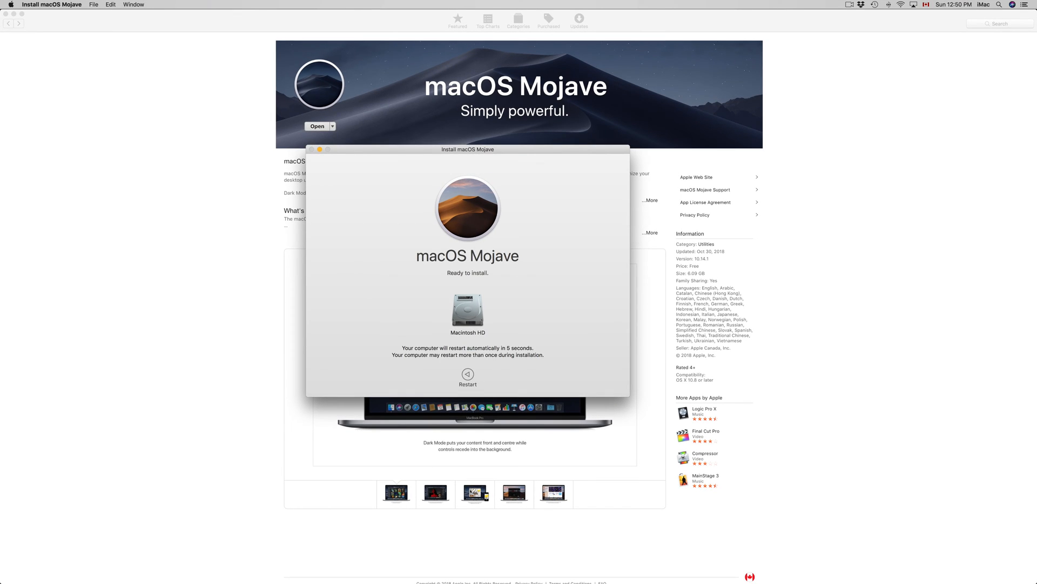
pyautogui.click(467, 375)
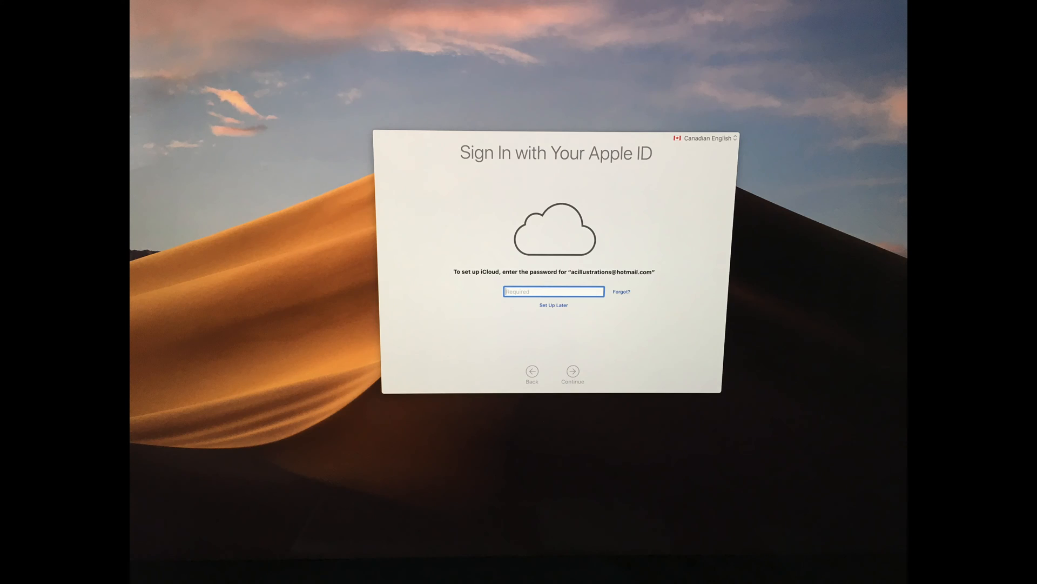
# Step: Defer iCloud sign-in and iCloud Keychain, then choose an appearance and continue
pyautogui.click(572, 369)
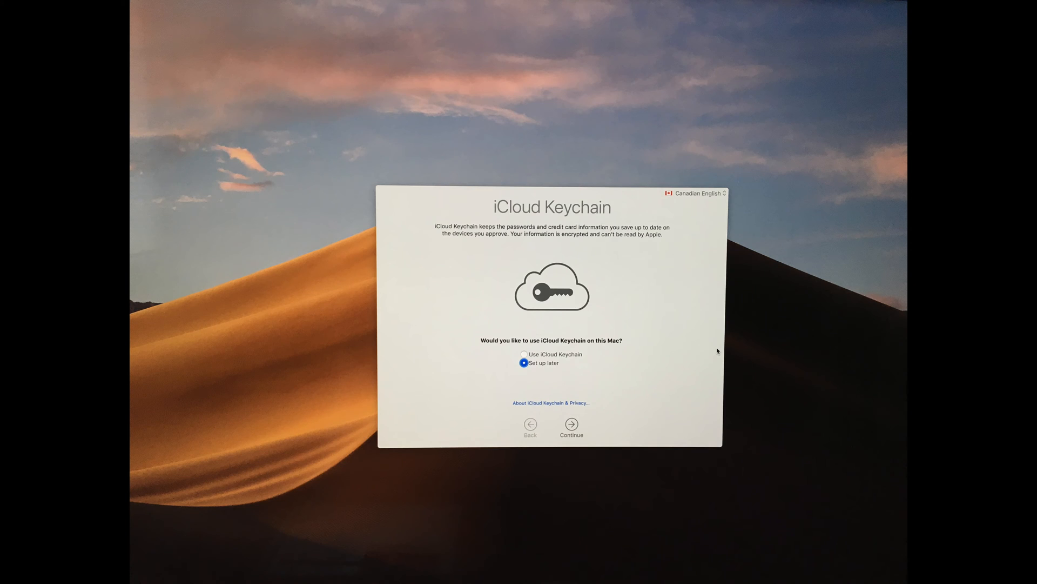
pyautogui.click(571, 424)
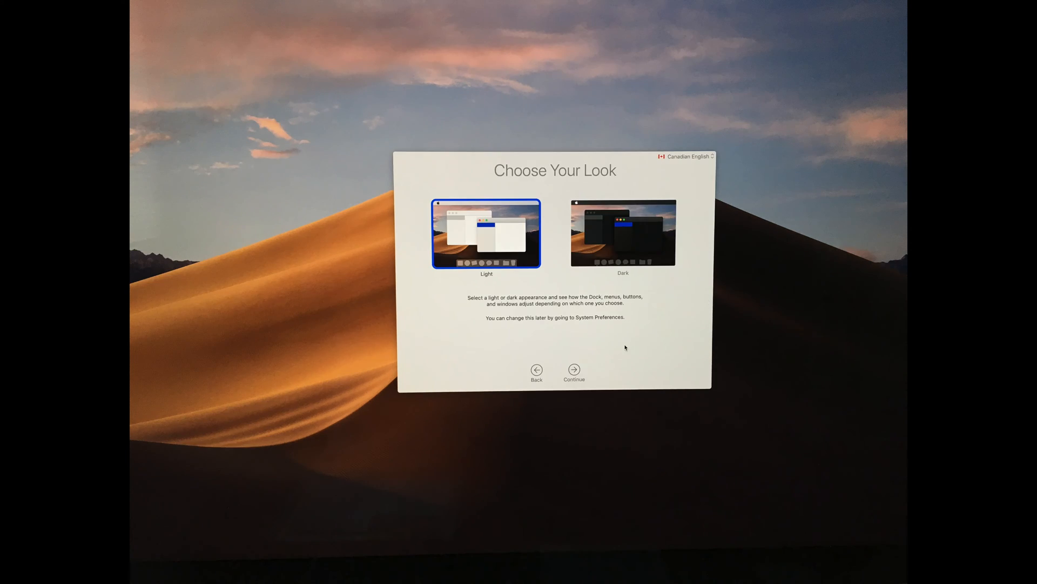
pyautogui.click(622, 233)
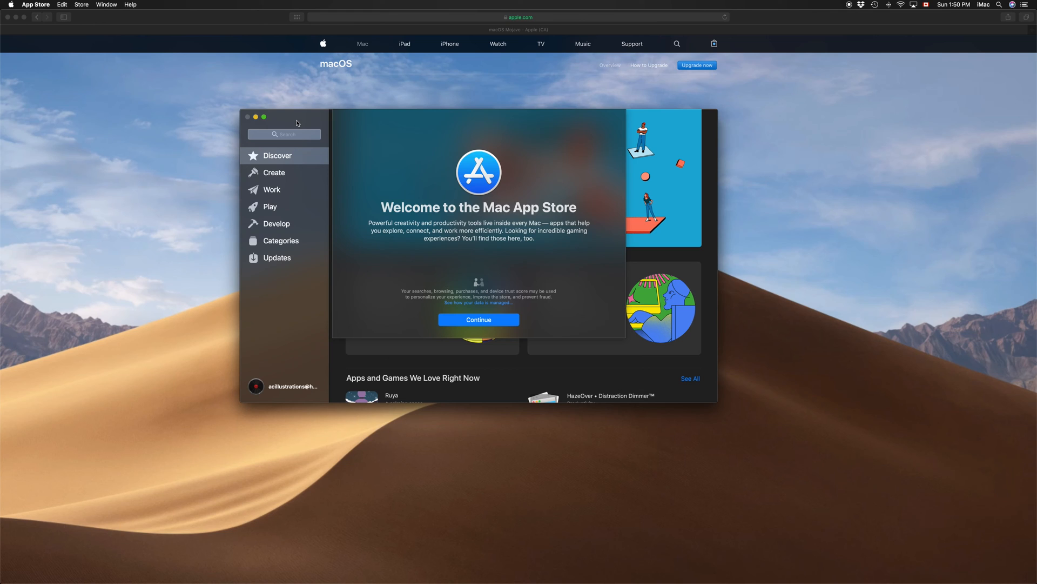
pyautogui.moveTo(402, 401)
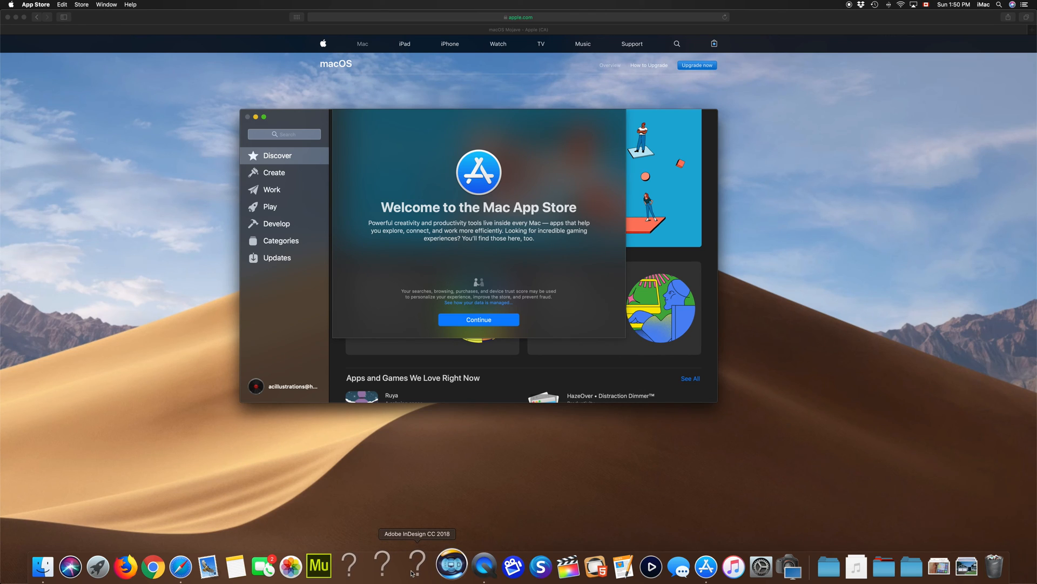
pyautogui.moveTo(373, 571)
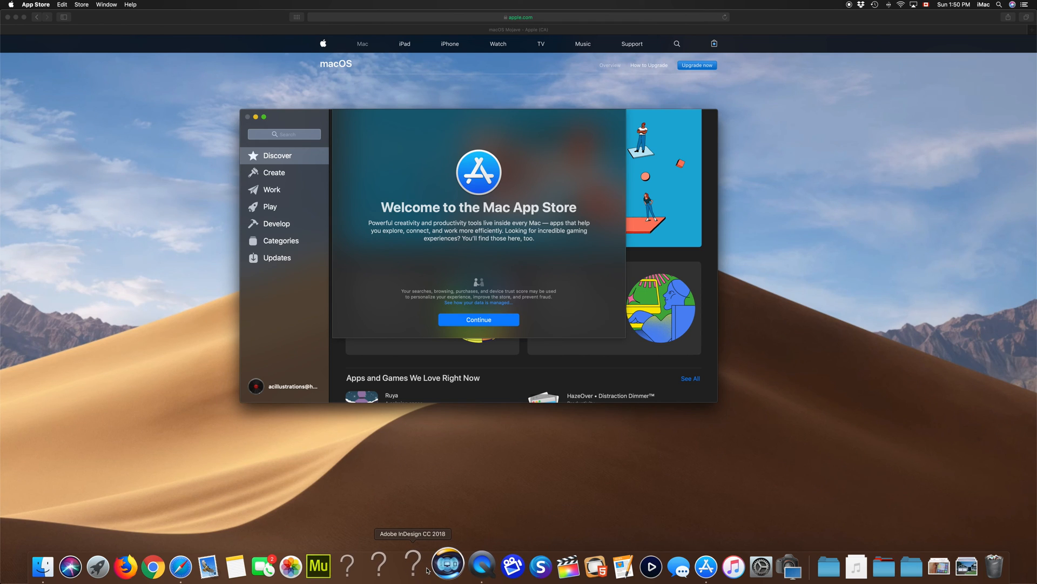
pyautogui.moveTo(492, 524)
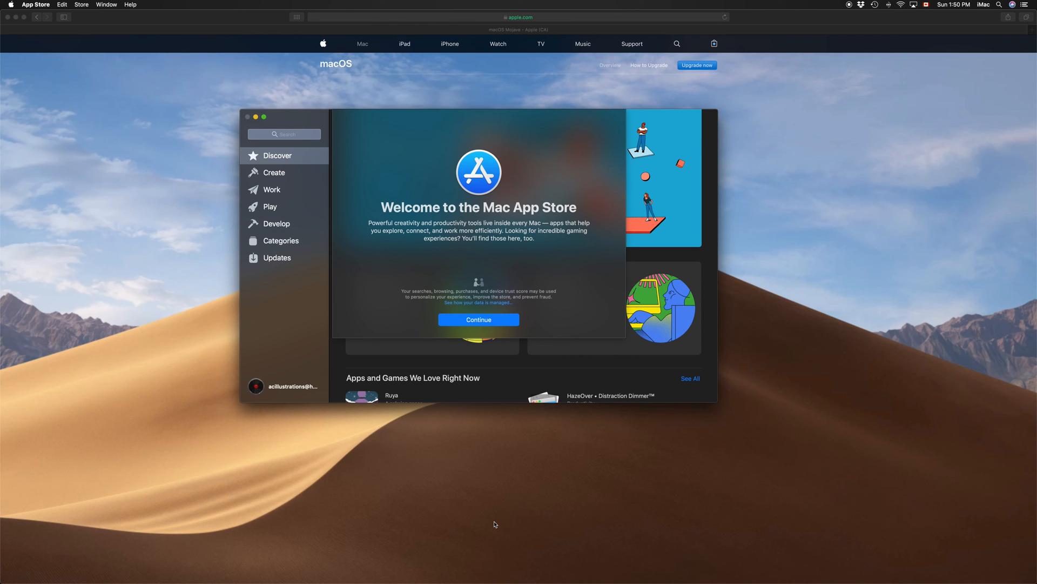